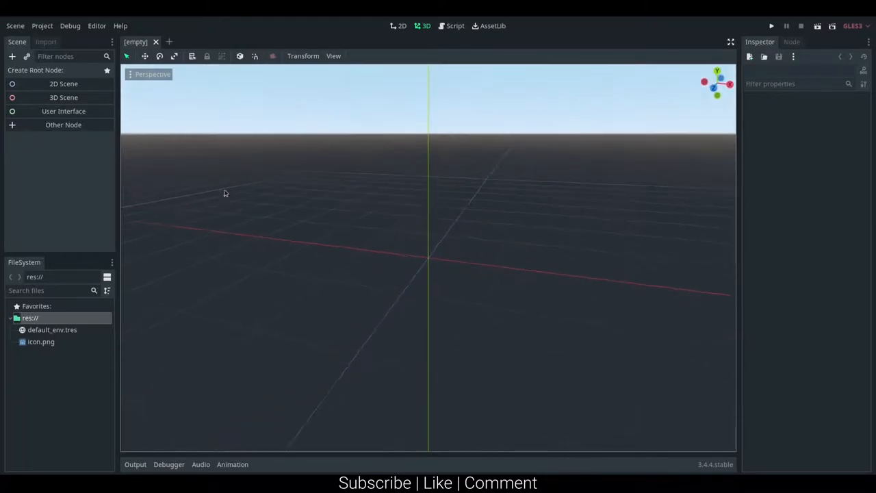
Step: Create a full-rect User Interface root Main and add a VBoxContainer child to it
{"action": "left_click", "coordinate": [62, 111]}
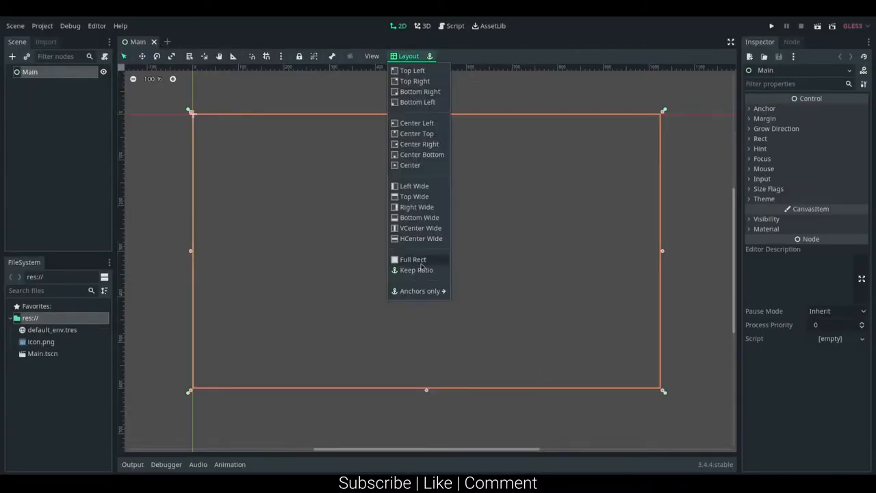
{"action": "right_click", "coordinate": [30, 71]}
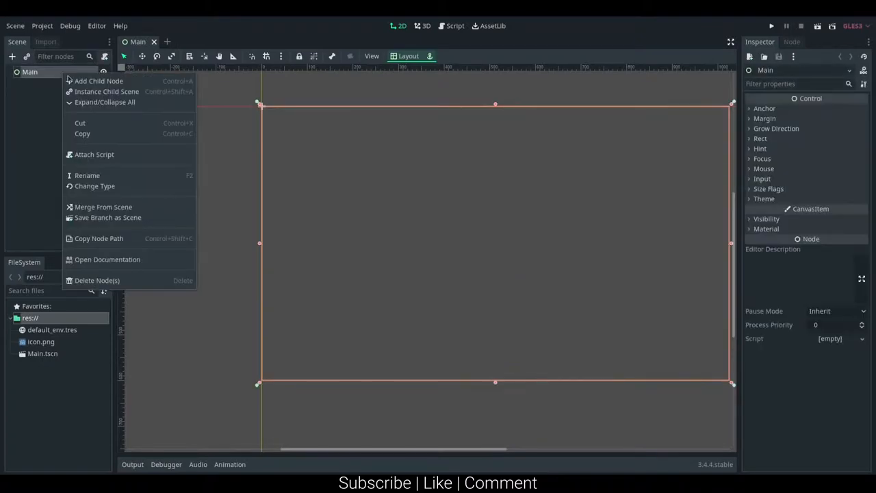
{"action": "left_click", "coordinate": [98, 80]}
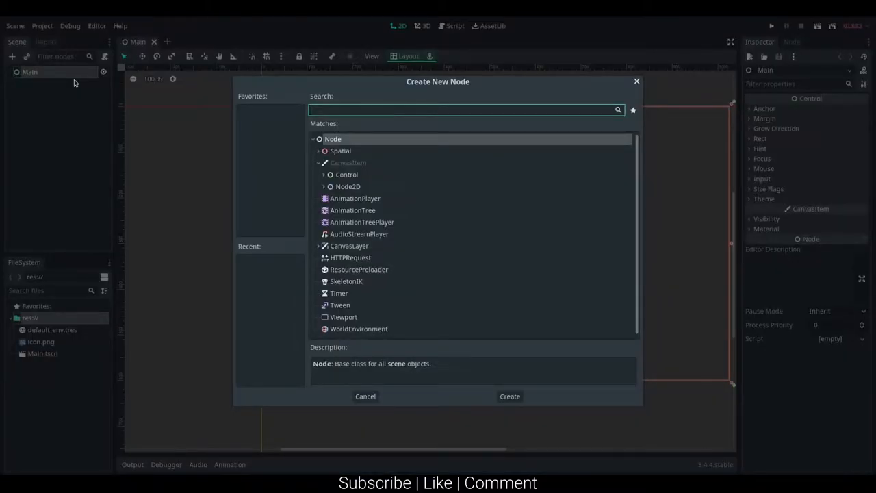
{"action": "type", "text": "vh"}
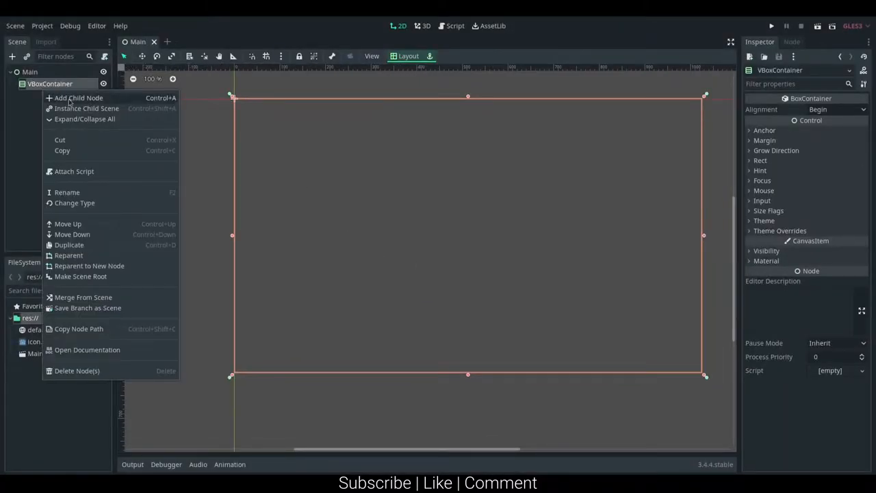
Step: Add a Label and an HBoxContainer as children of the VBoxContainer
{"action": "left_click", "coordinate": [78, 98]}
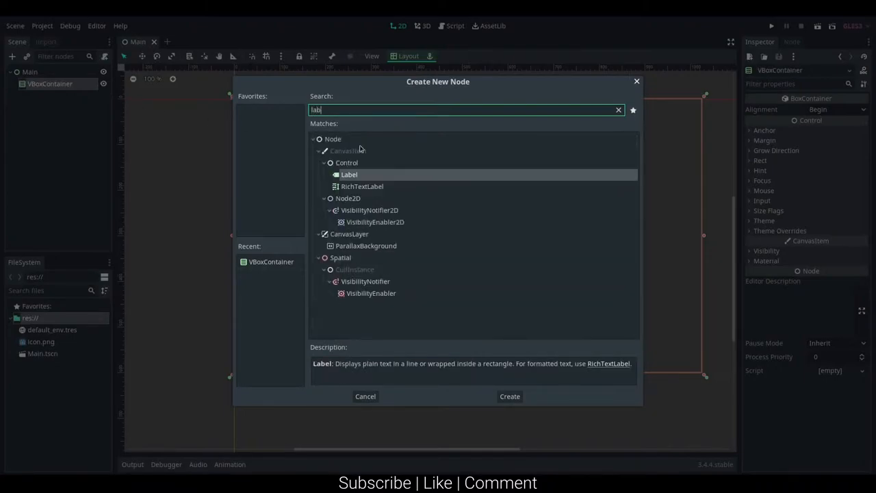
{"action": "left_click", "coordinate": [509, 397]}
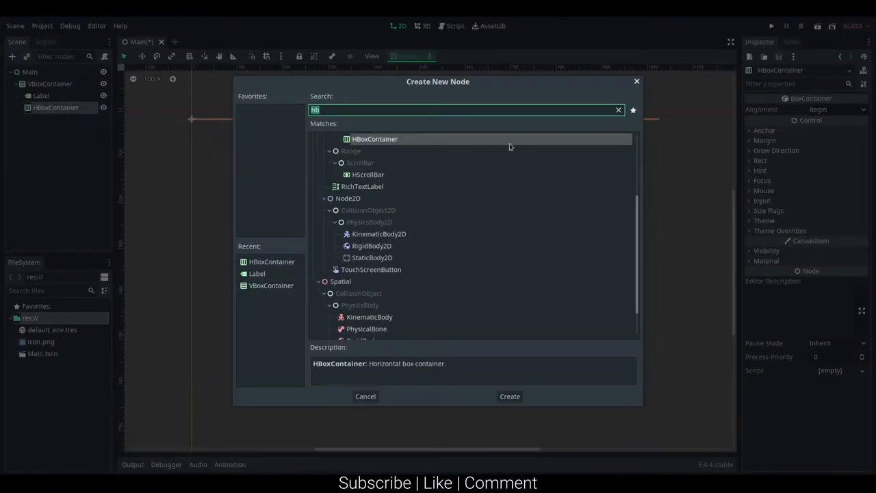
{"action": "left_click", "coordinate": [509, 397]}
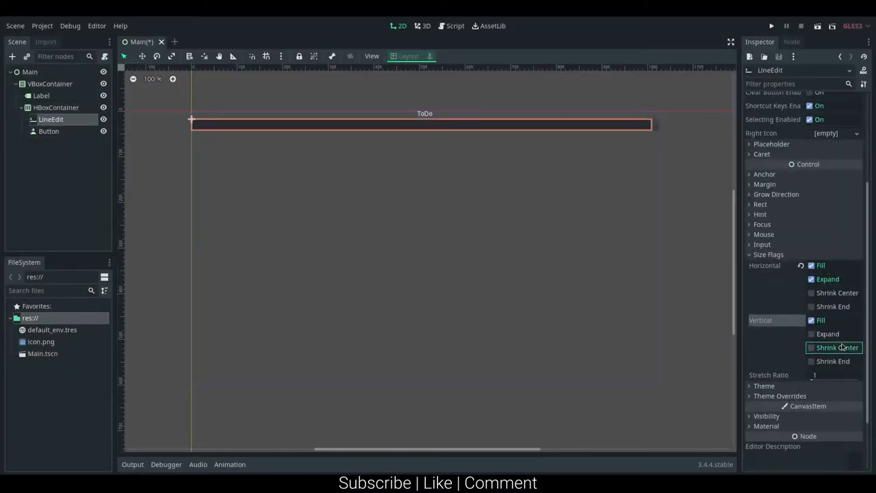
Step: Make the LineEdit expand, set the Button text, rename Label to Title and LineEdit to NewTodoInput
{"action": "left_click", "coordinate": [48, 132]}
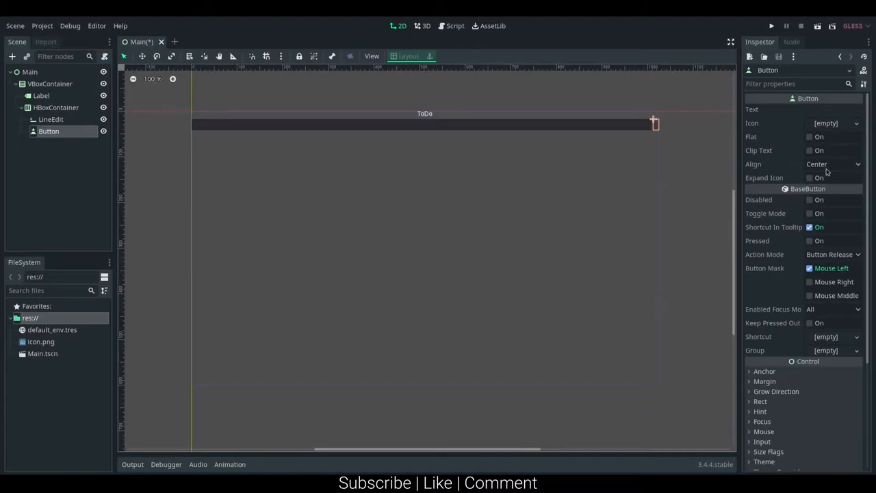
{"action": "left_click", "coordinate": [832, 110]}
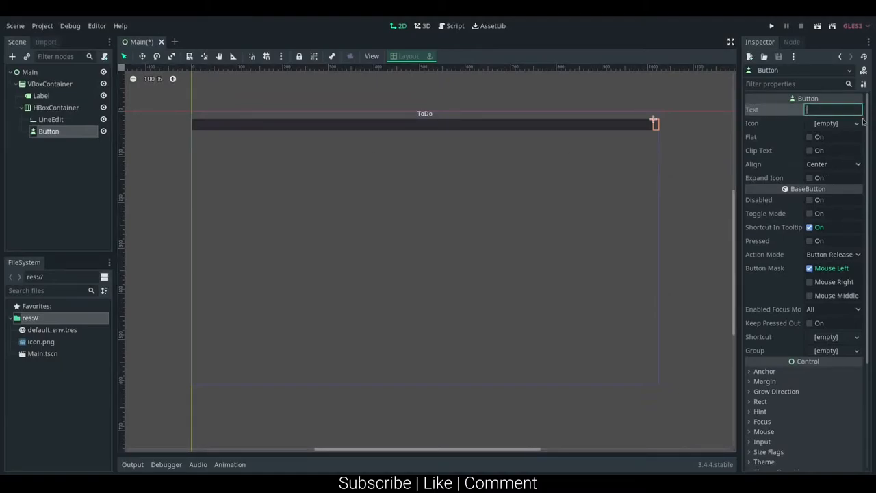
{"action": "left_click", "coordinate": [41, 96]}
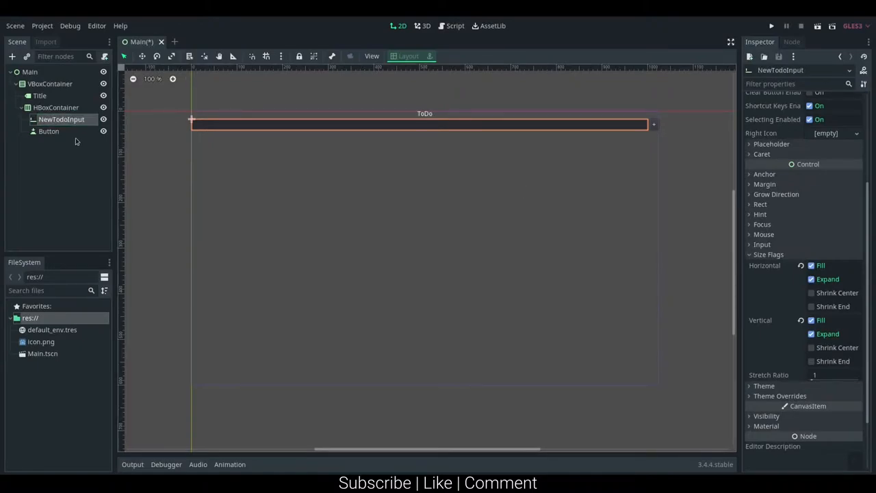
{"action": "left_click", "coordinate": [50, 131]}
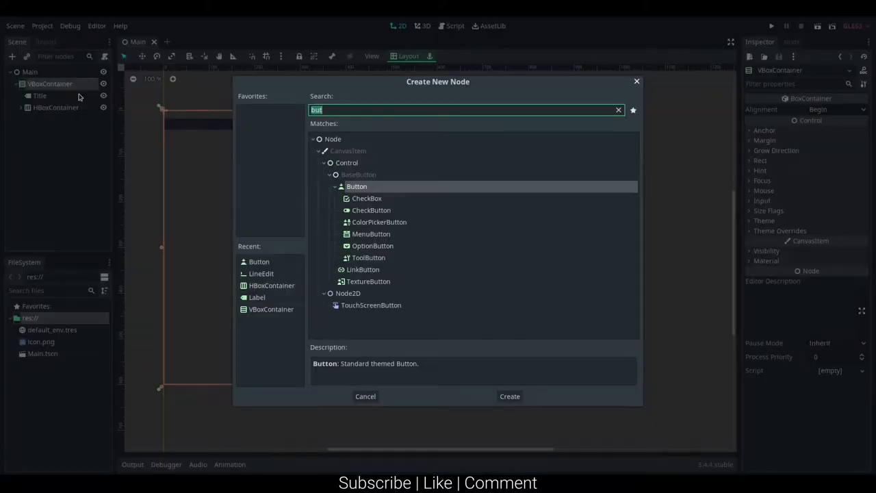
Step: Add a vertically expanding ScrollContainer with a VBoxContainer child set to Fill and Expand
{"action": "type", "text": "scr"}
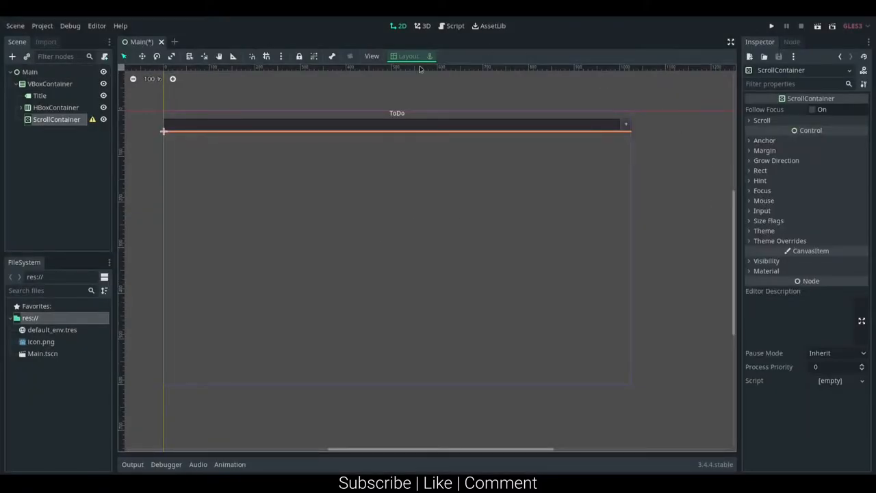
{"action": "left_click", "coordinate": [767, 221]}
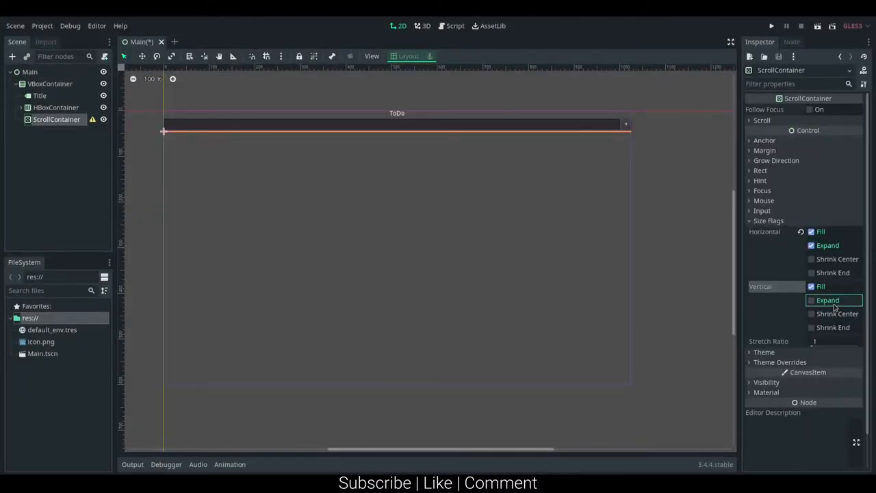
{"action": "left_click", "coordinate": [812, 300]}
{"action": "type", "text": "vb"}
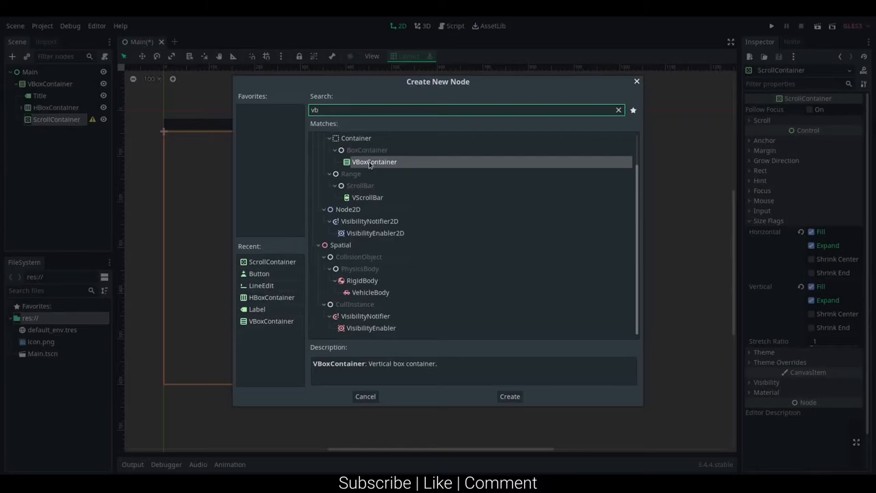
{"action": "left_click", "coordinate": [509, 397]}
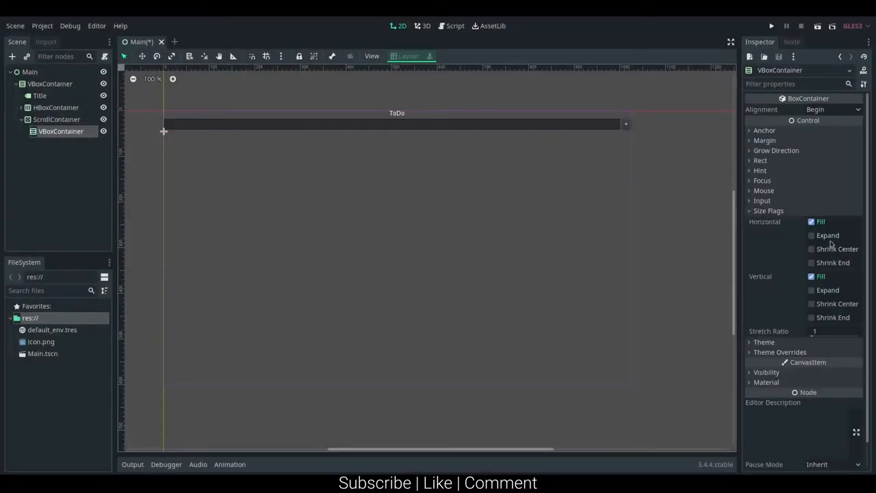
{"action": "left_click", "coordinate": [811, 236]}
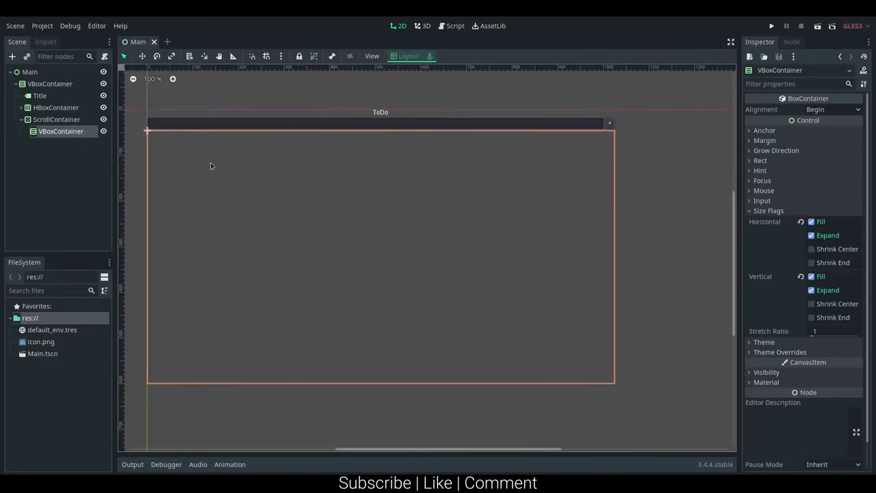
Step: Rename the inner container to TodoList and the outer box to Content
{"action": "double_click", "coordinate": [59, 131]}
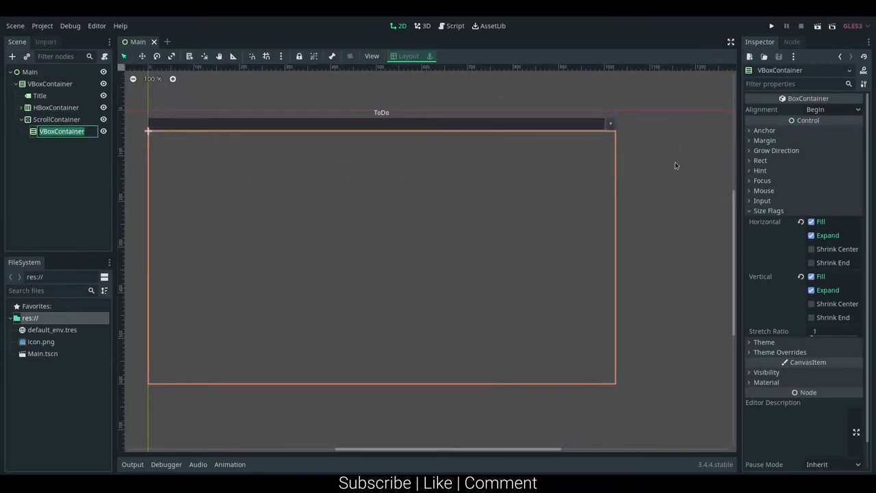
{"action": "type", "text": "TodoList"}
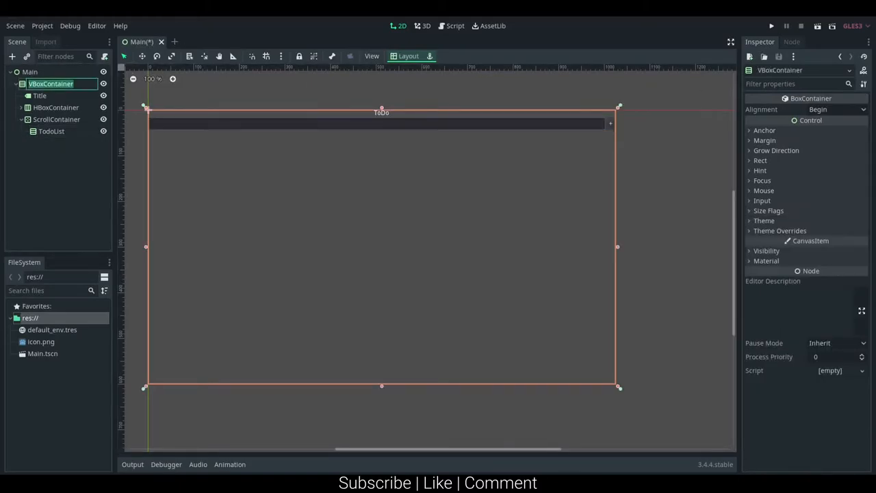
{"action": "type", "text": "Contents"}
{"action": "type", "text": "tets"}
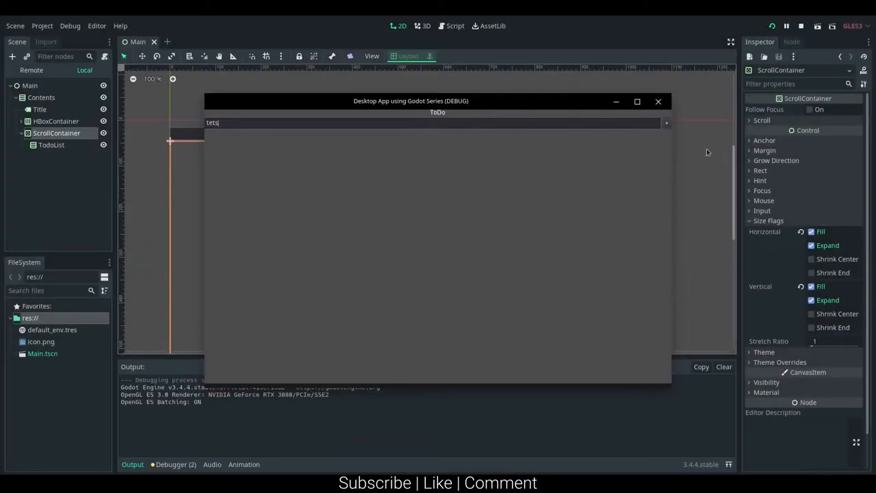
Step: Run the Main scene and type test text into the NewTodoInput field
{"action": "type", "text": "trbvscsadc"}
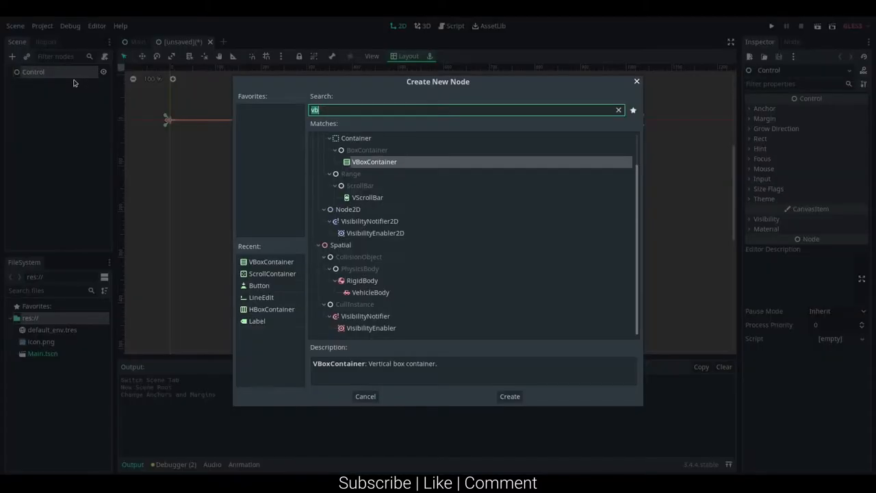
Step: Add a Label reading Item Contents, change the root's type and rename it NewItem
{"action": "type", "text": "label"}
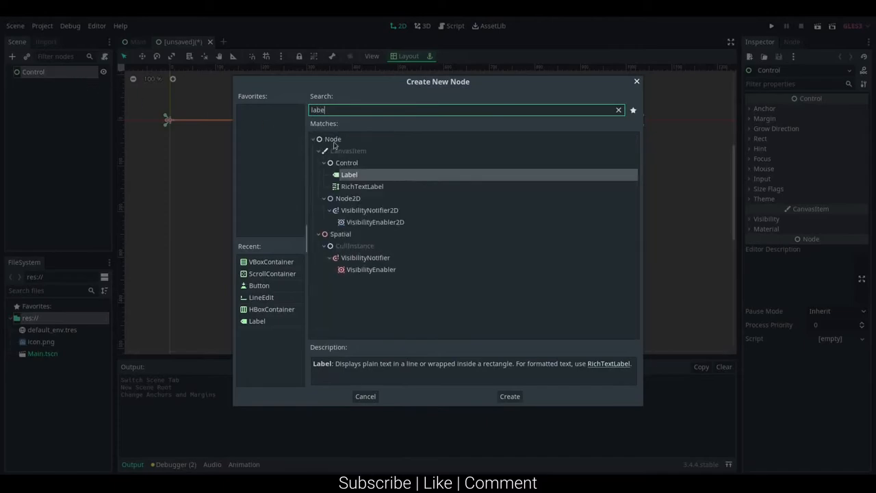
{"action": "left_click", "coordinate": [509, 397]}
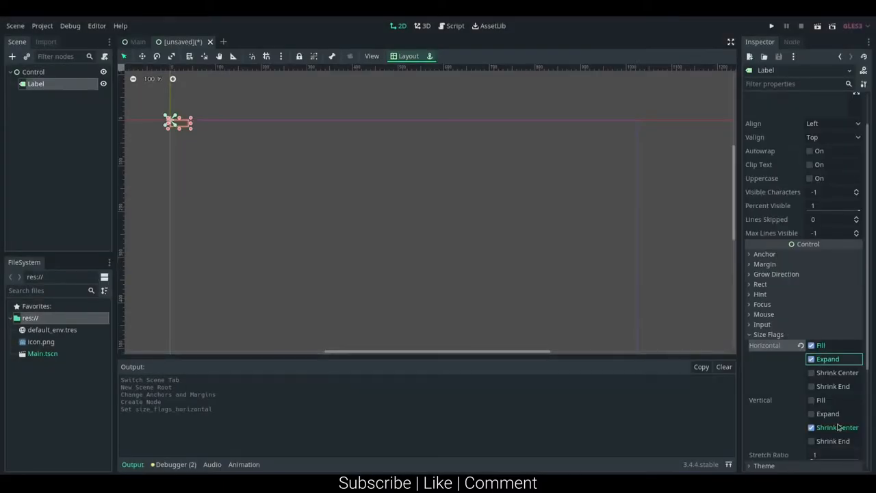
{"action": "right_click", "coordinate": [33, 71]}
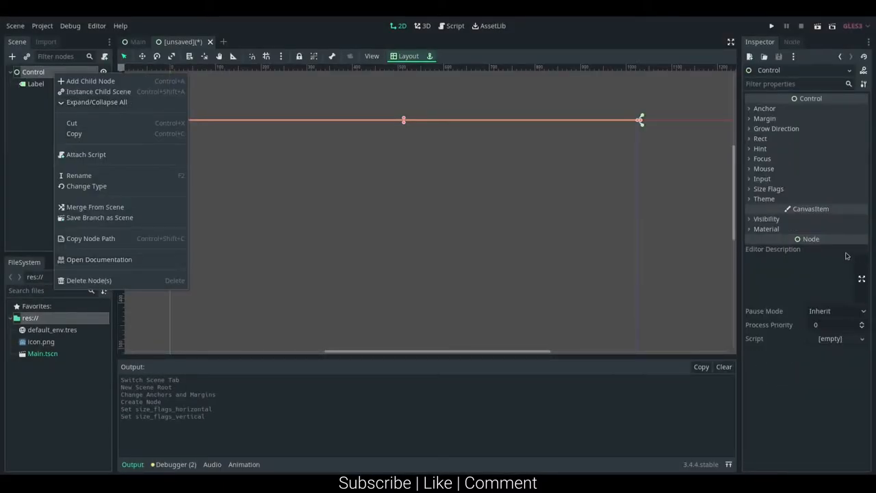
{"action": "left_click", "coordinate": [86, 186]}
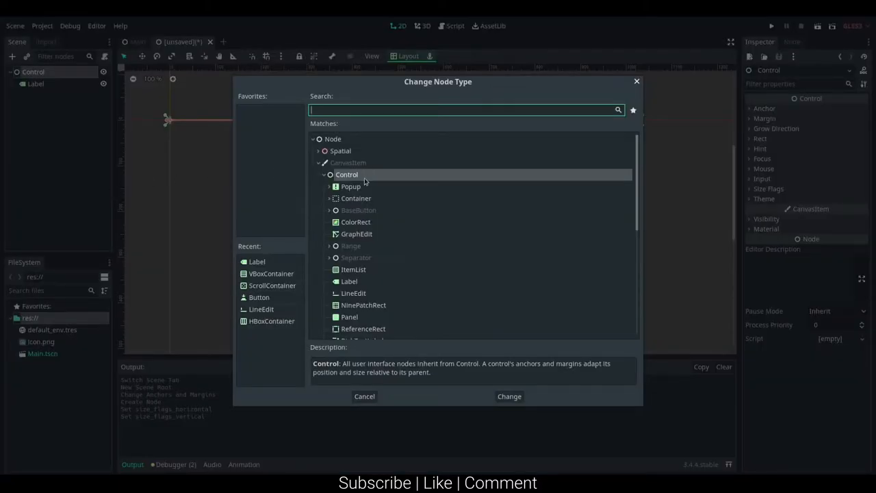
{"action": "left_click", "coordinate": [509, 397]}
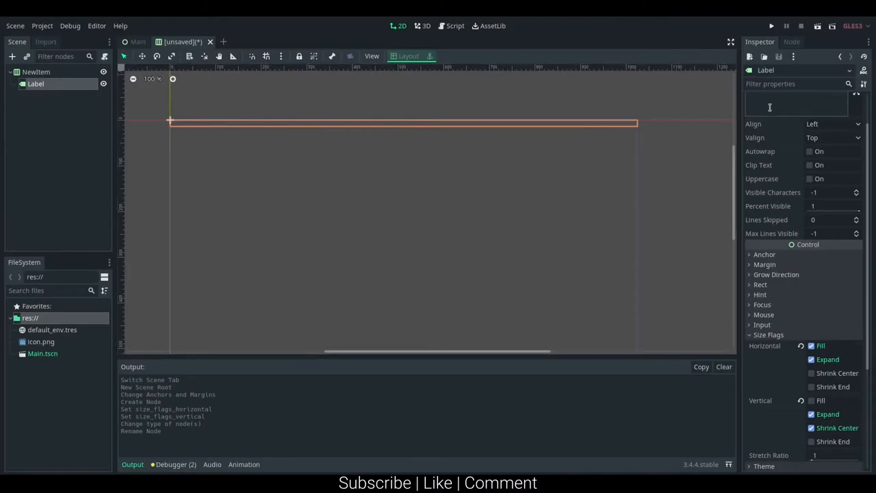
{"action": "type", "text": "Item Co"}
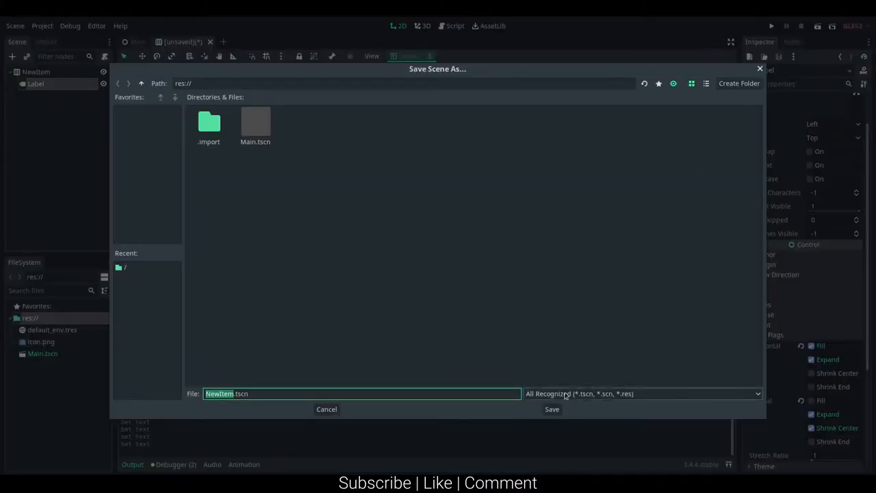
Step: Save the scene as NewItem.tscn, centre the label text and add a Button child
{"action": "left_click", "coordinate": [551, 409]}
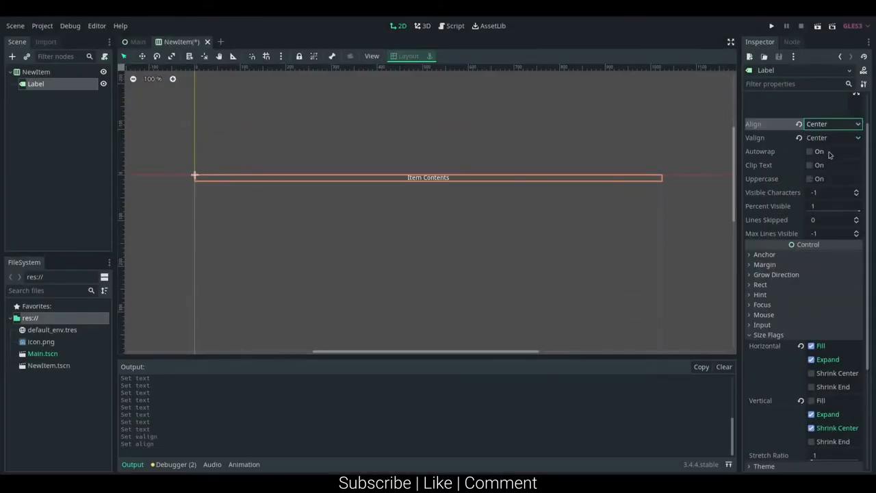
{"action": "left_click", "coordinate": [832, 123]}
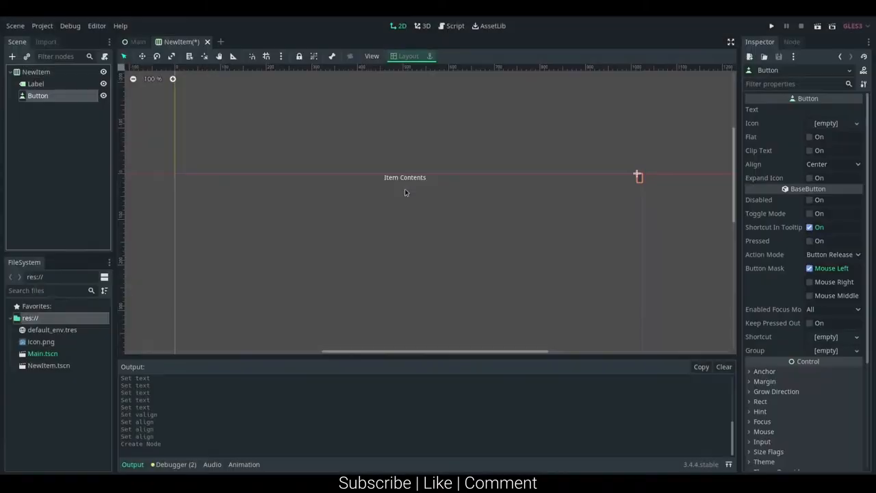
{"action": "left_click", "coordinate": [829, 110]}
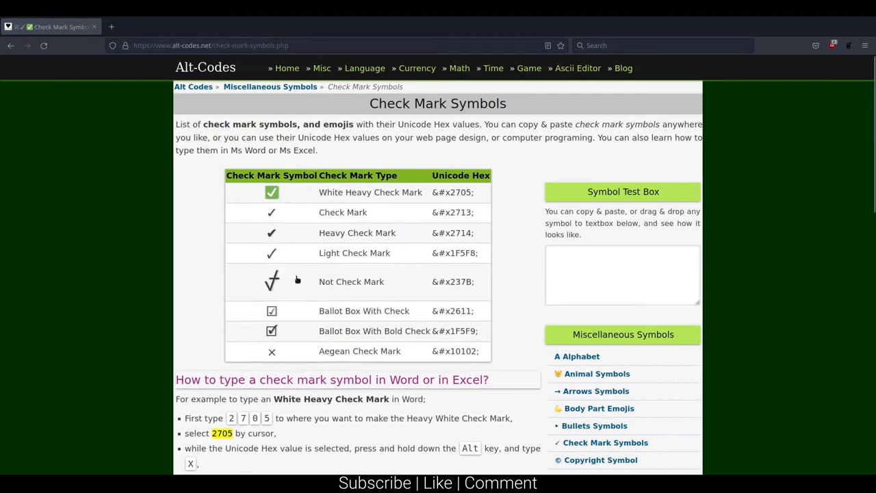
Step: Scroll the Alt-Codes table and select a check mark symbol to copy
{"action": "scroll", "scroll_direction": "down", "scroll_amount": 3}
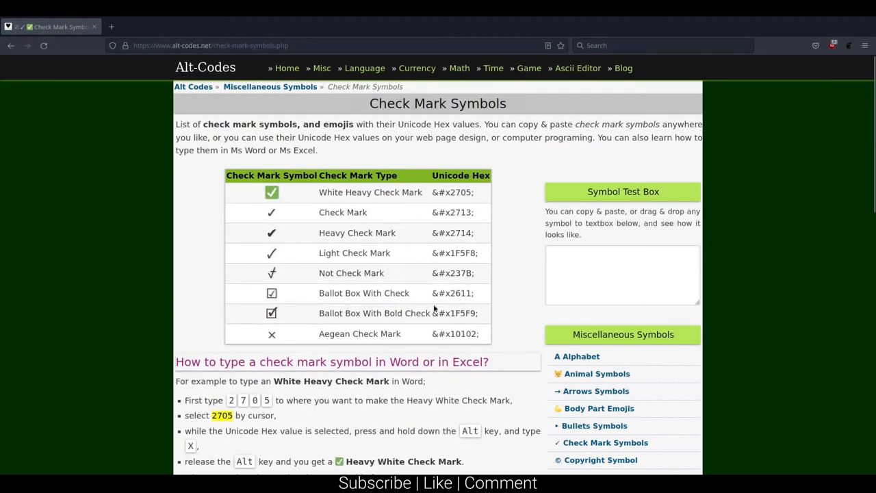
{"action": "double_click", "coordinate": [450, 292]}
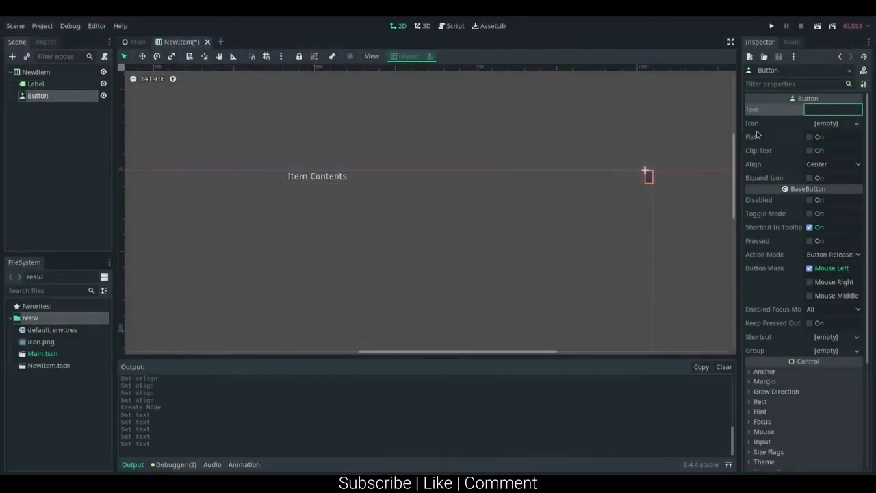
Step: Create a MarkAsDoneButton reading Mark As Done and a DeleteButton reading X
{"action": "type", "text": "Mark As Done"}
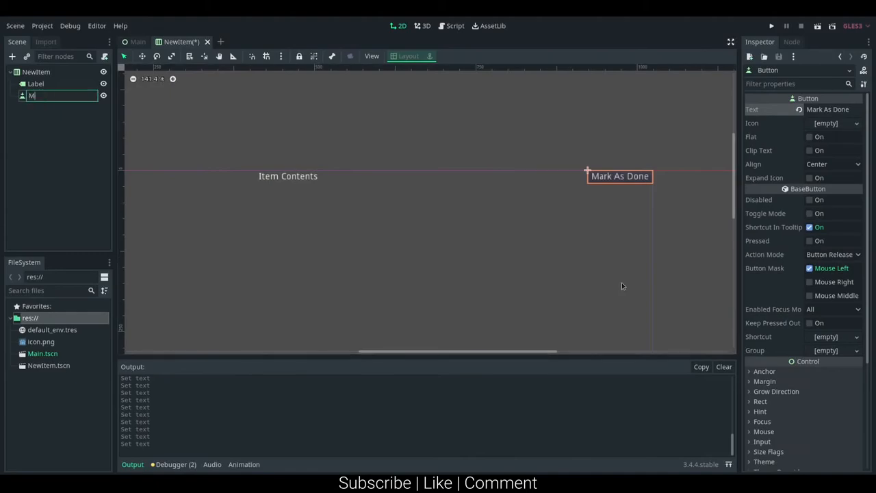
{"action": "type", "text": "arkAsDoneButton"}
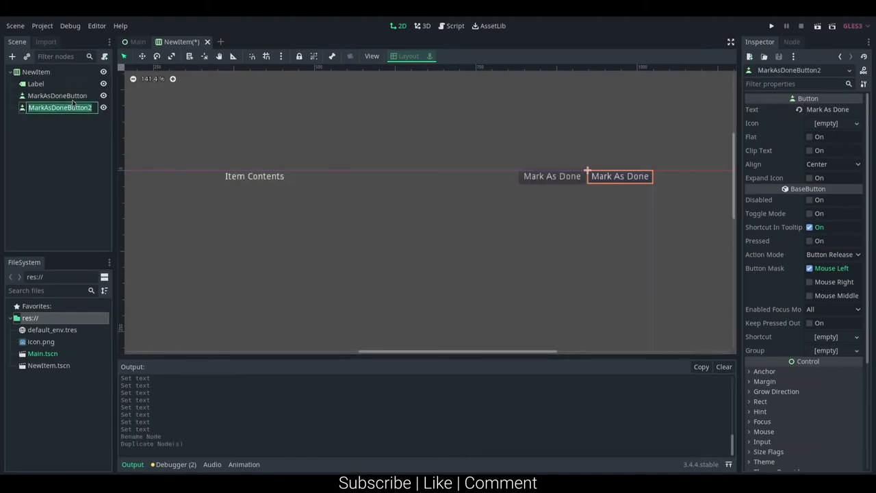
{"action": "type", "text": "DeleteButton"}
{"action": "left_click", "coordinate": [833, 110]}
{"action": "type", "text": "x"}
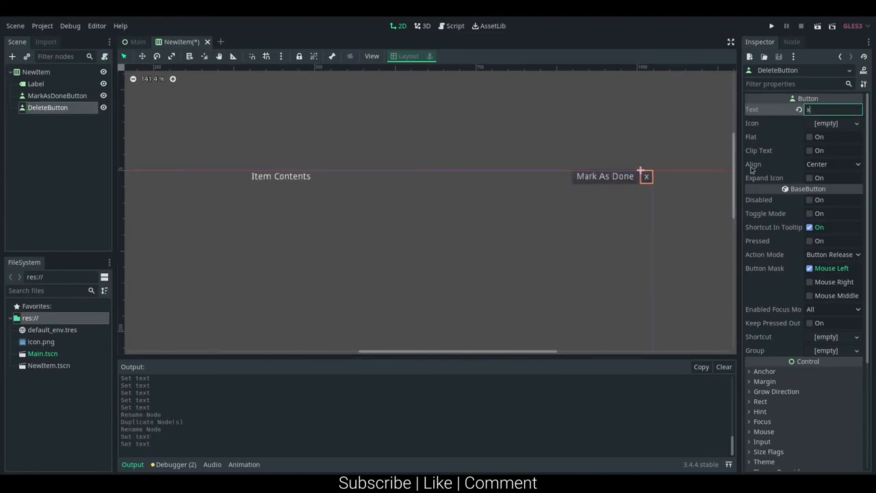
{"action": "type", "text": "X"}
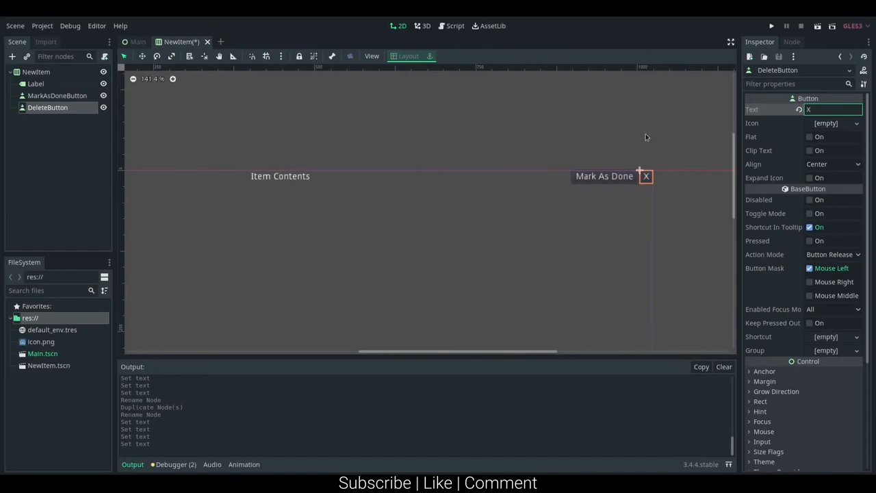
Step: Deselect the buttons, save NewItem and switch back to the Main scene
{"action": "left_click", "coordinate": [34, 71]}
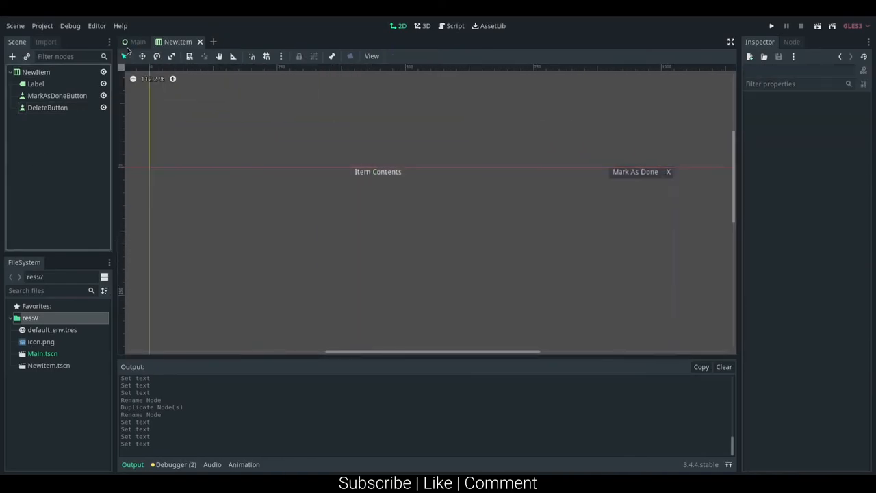
{"action": "left_click", "coordinate": [135, 42]}
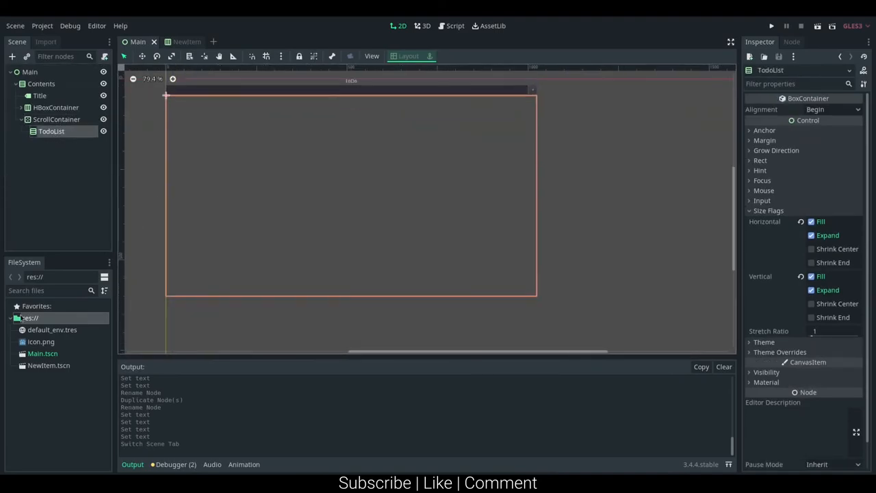